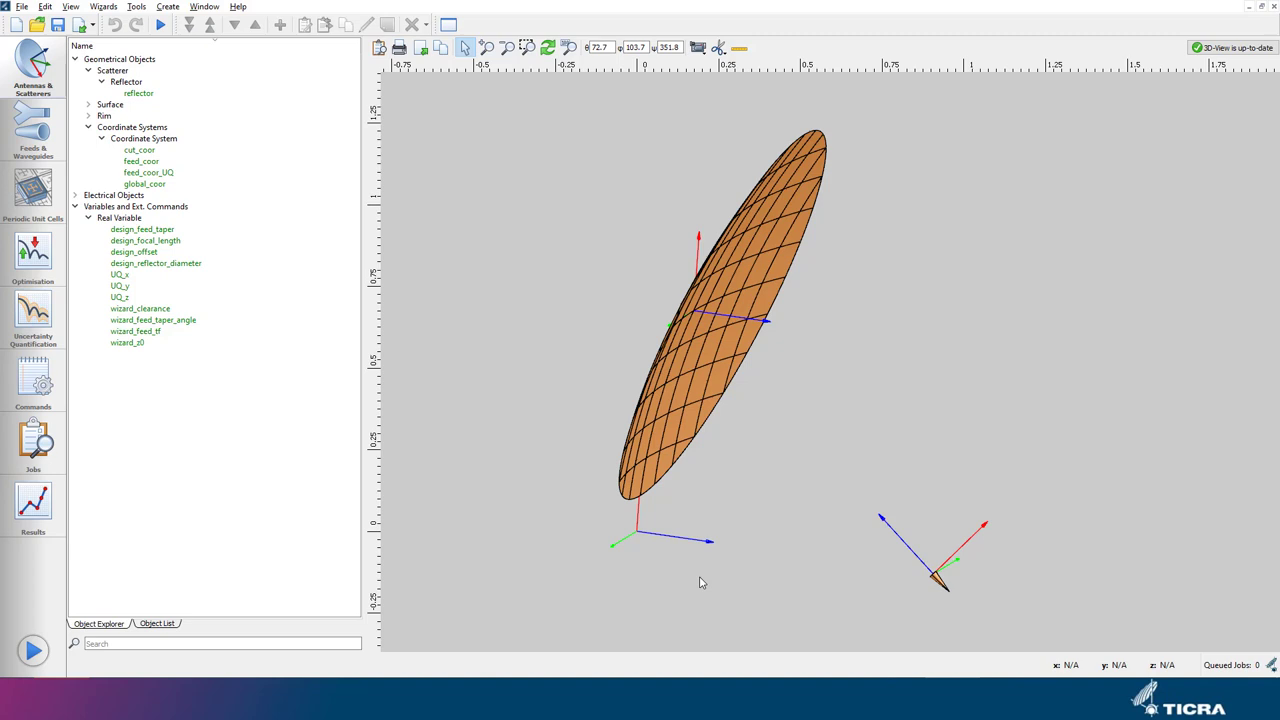
{"action": "mouse_move", "coordinate": [80, 524]}
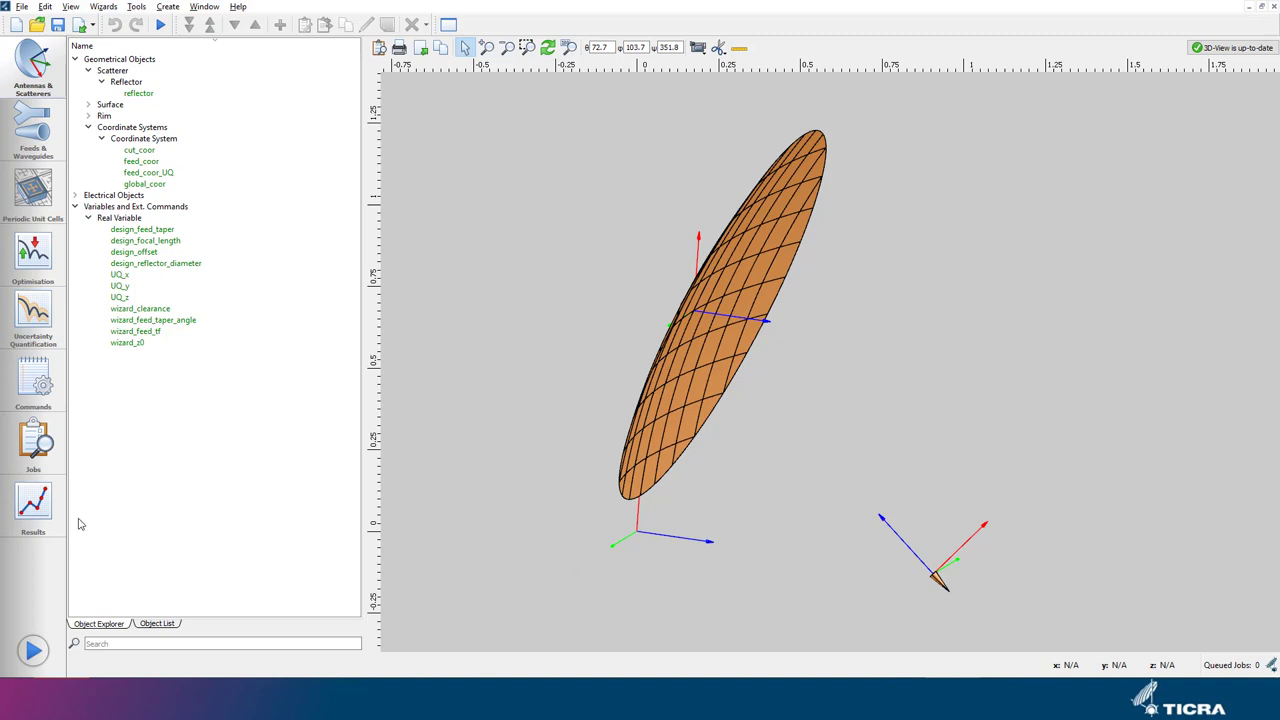
Step: Review earlier job results, then return to the geometry and go to Uncertainty Quantification
{"action": "left_click", "coordinate": [33, 505]}
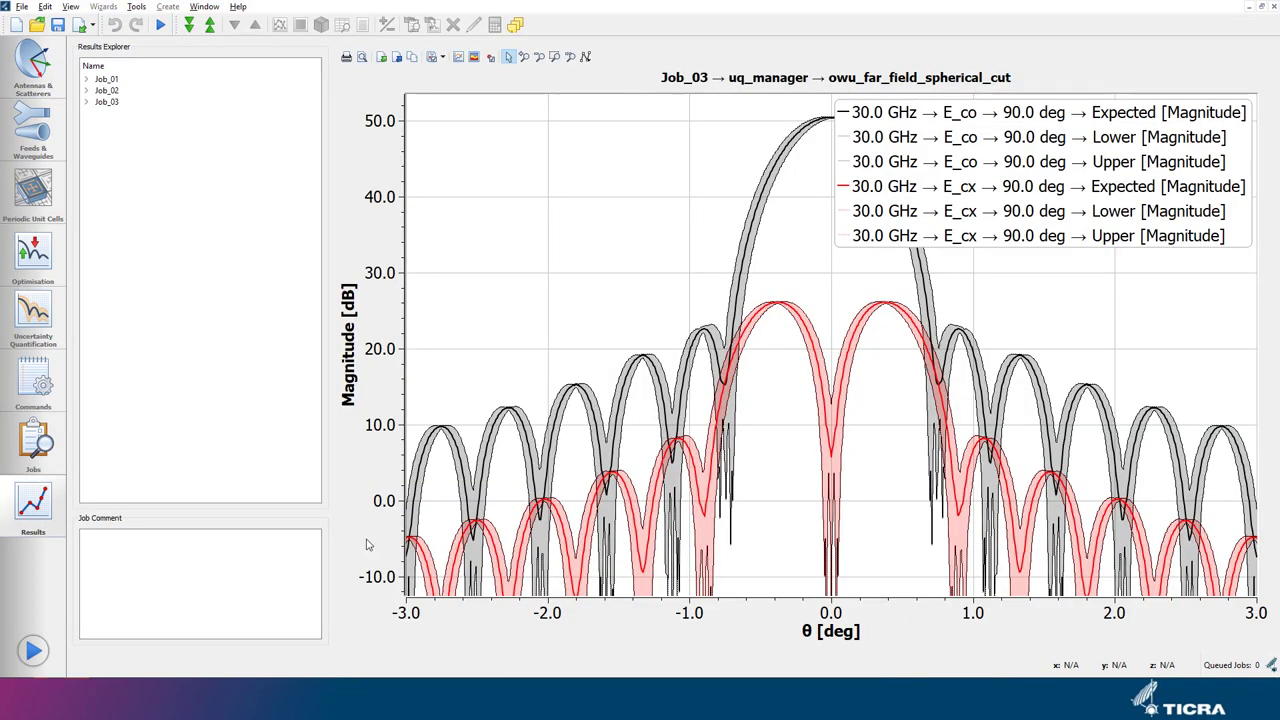
{"action": "mouse_move", "coordinate": [367, 547]}
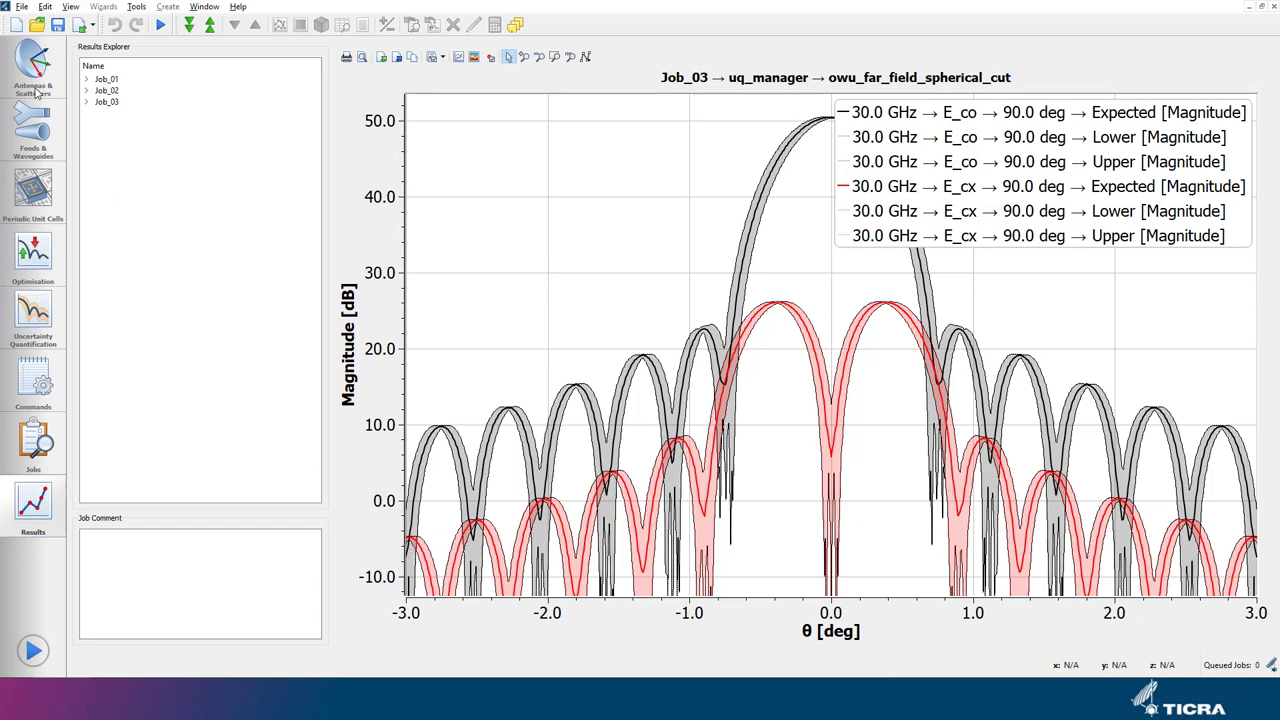
{"action": "left_click", "coordinate": [33, 65]}
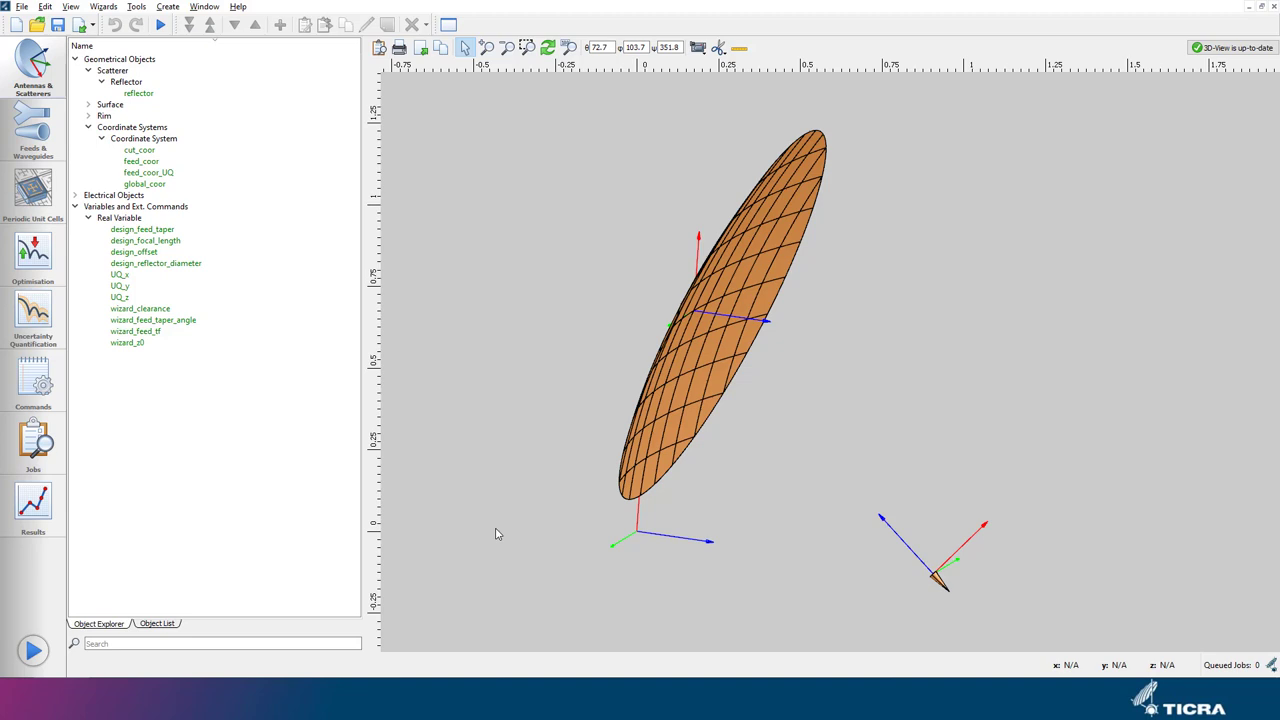
{"action": "mouse_move", "coordinate": [475, 533]}
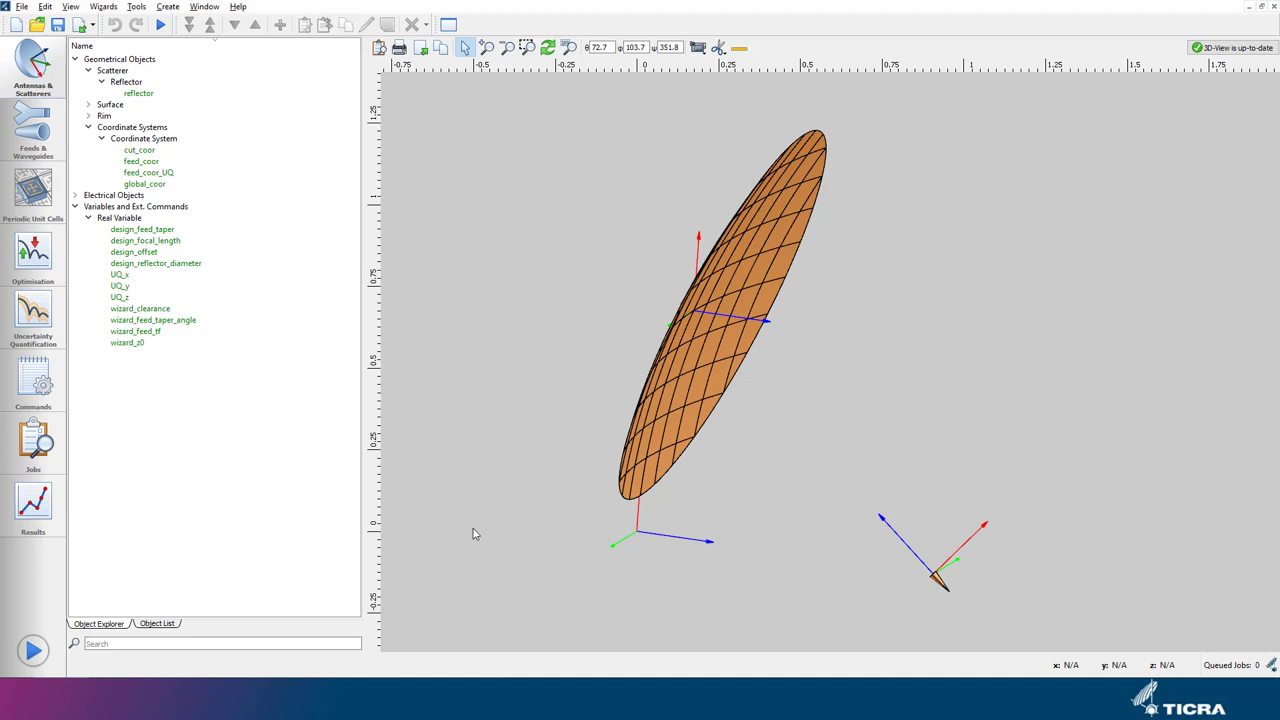
{"action": "left_click", "coordinate": [33, 315]}
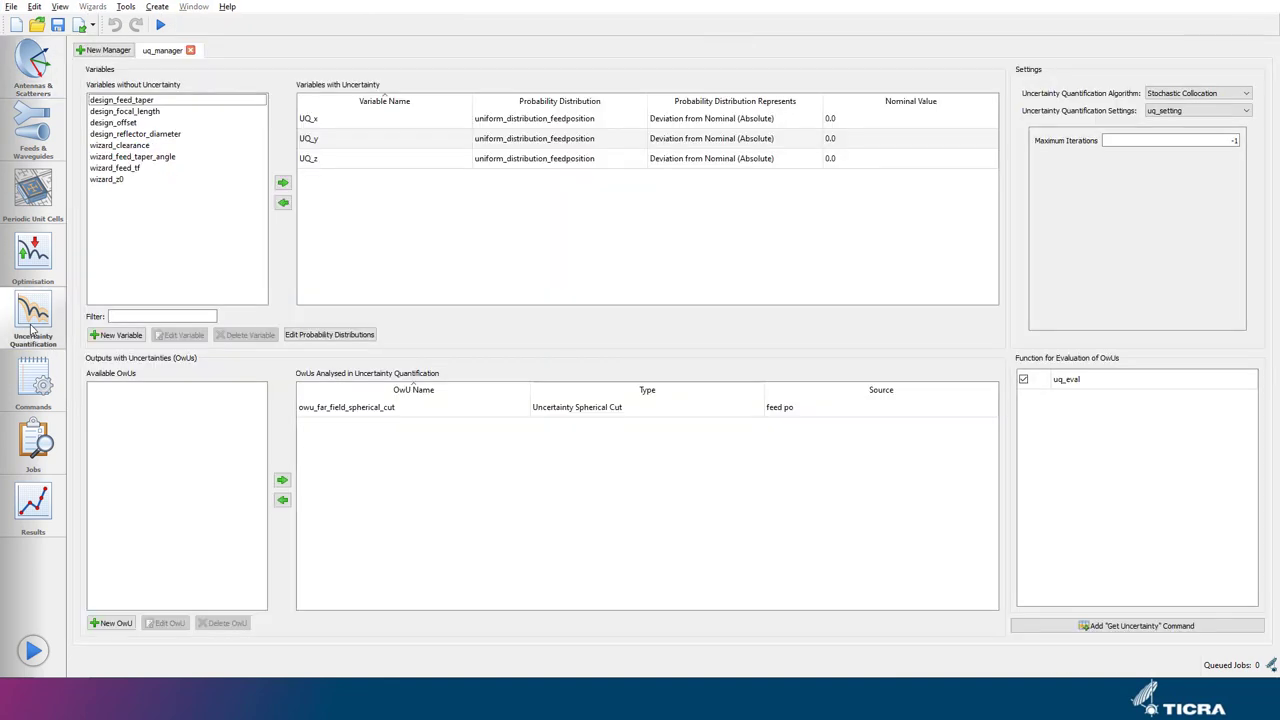
Step: Duplicate uq_manager as a copy named uq_manager_pce
{"action": "left_click", "coordinate": [106, 179]}
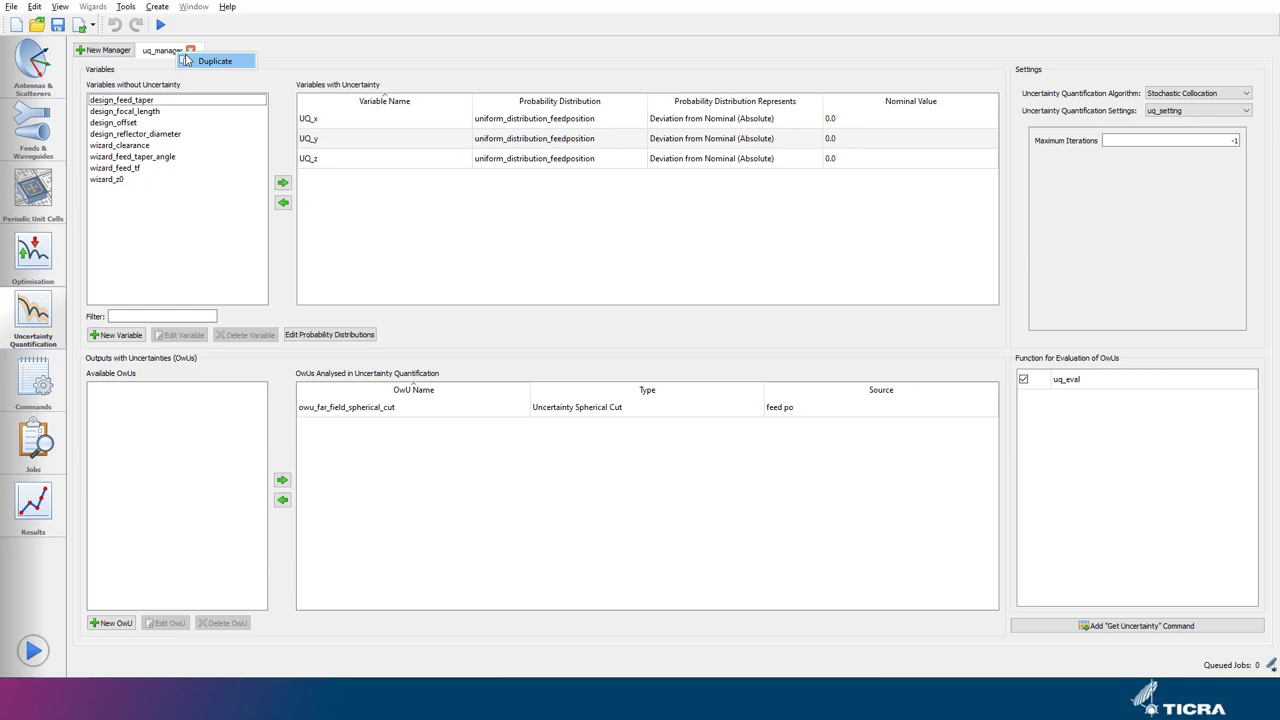
{"action": "left_click", "coordinate": [215, 60]}
{"action": "type", "text": "uq_manager_pce"}
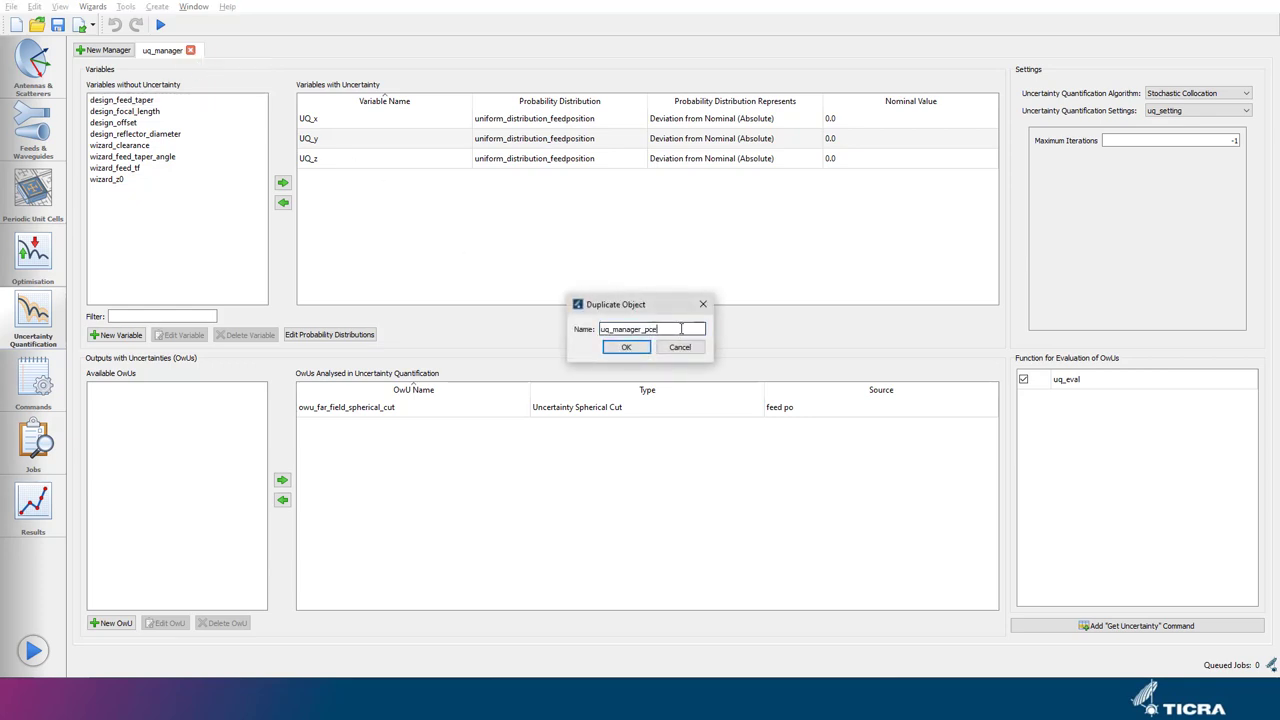
{"action": "left_click", "coordinate": [626, 347]}
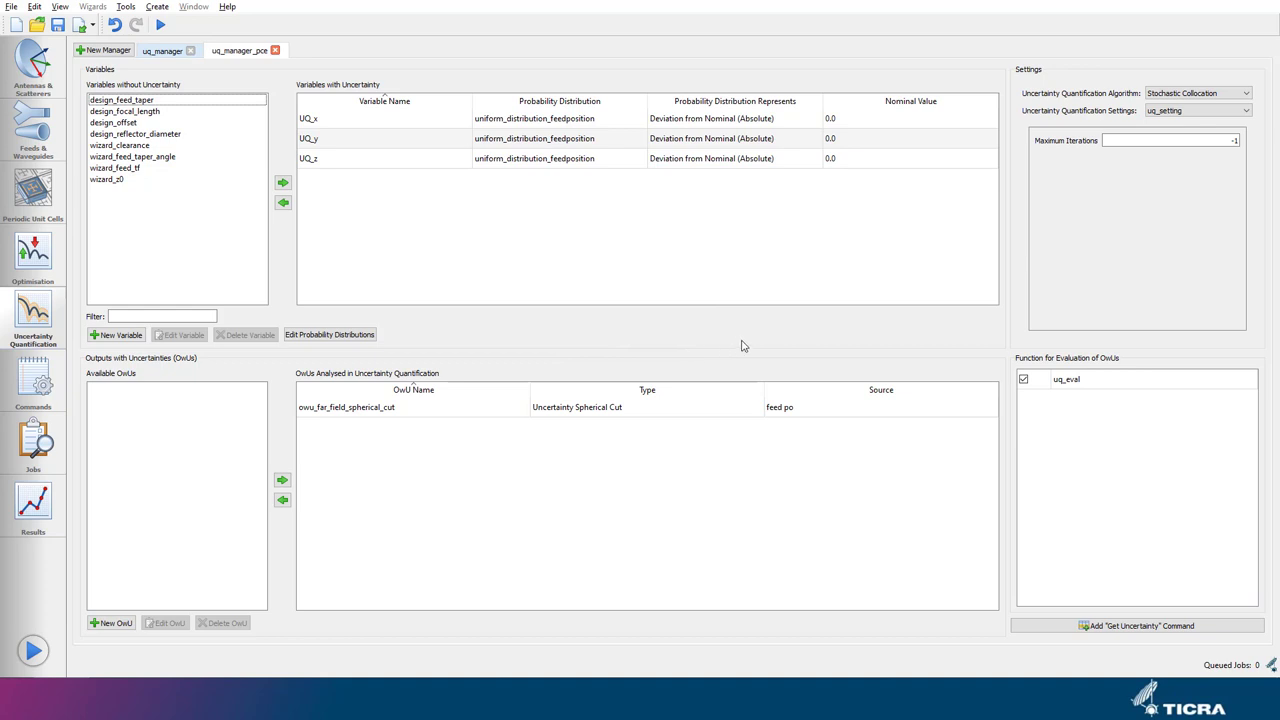
{"action": "mouse_move", "coordinate": [880, 323]}
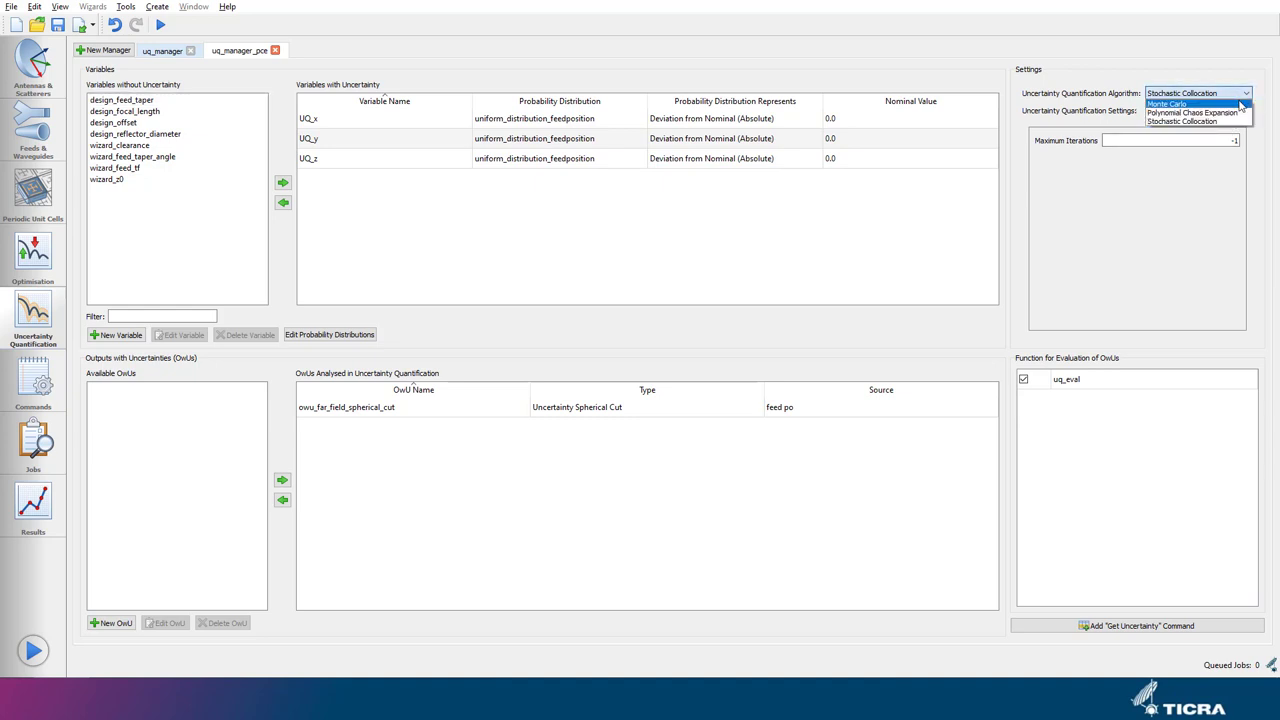
Step: Switch the algorithm to Polynomial Chaos Expansion with a new settings object uq_setting_pce
{"action": "left_click", "coordinate": [1192, 112]}
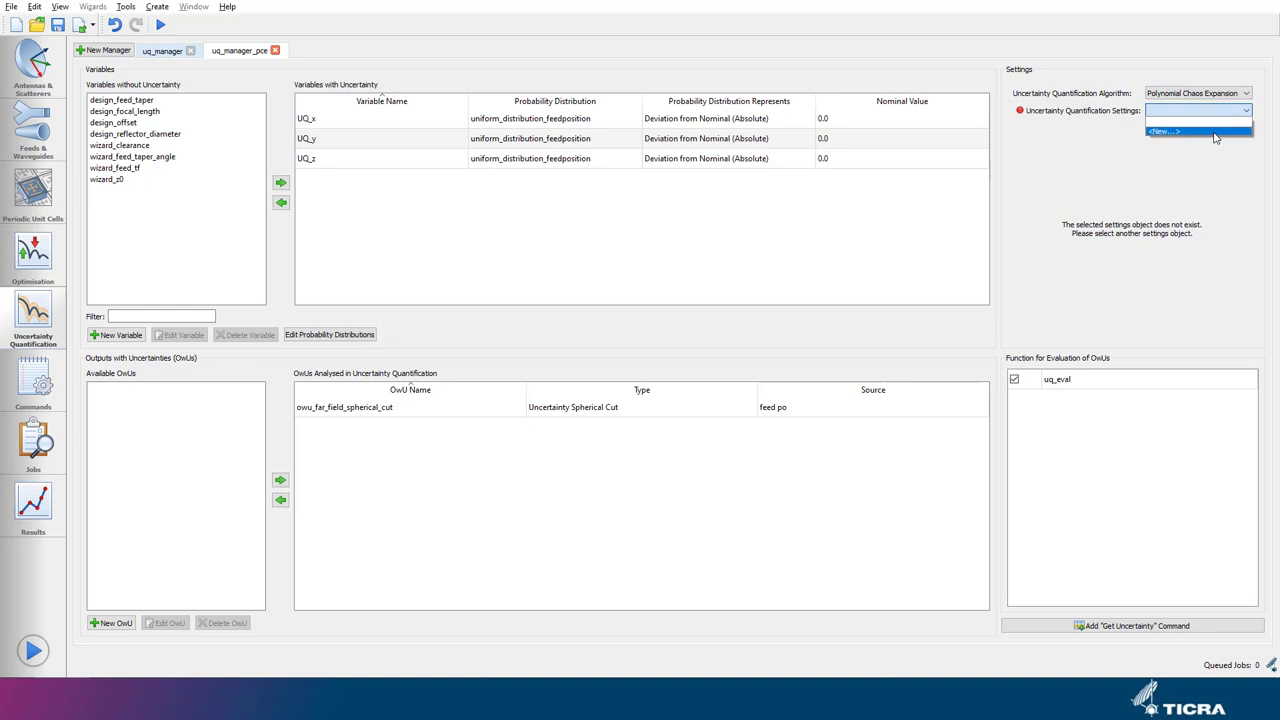
{"action": "left_click", "coordinate": [1164, 131]}
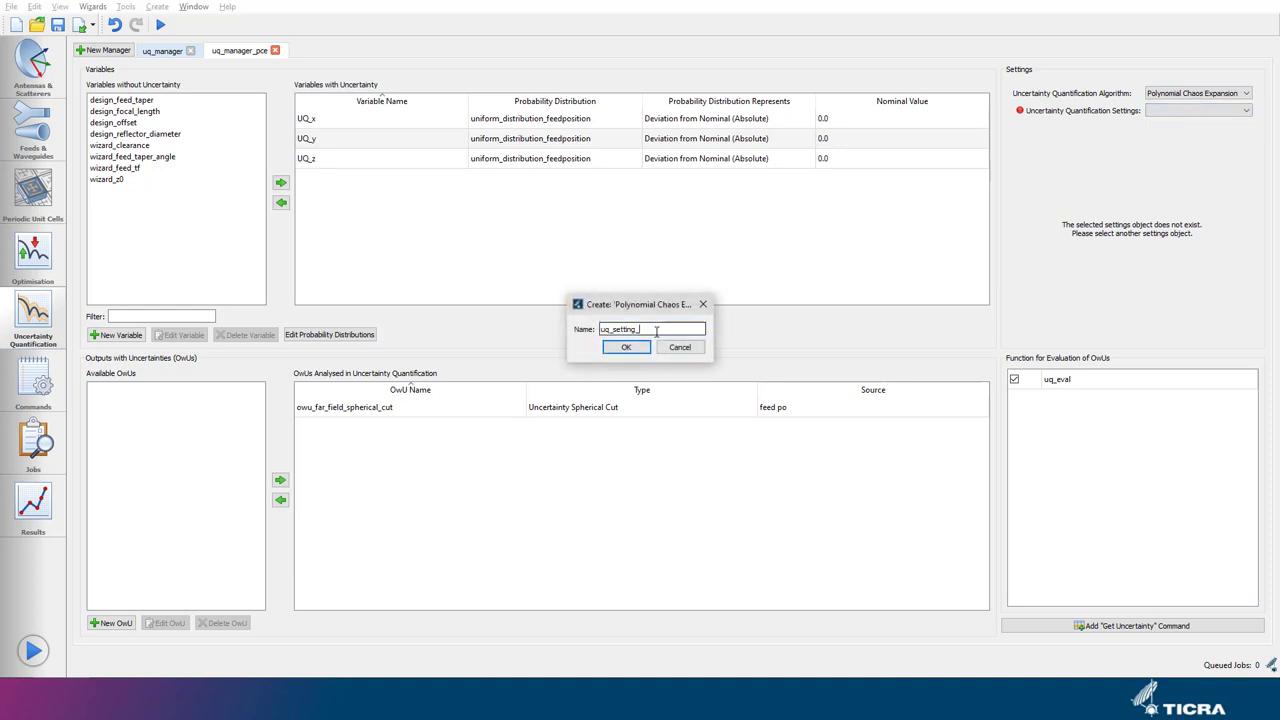
{"action": "left_click", "coordinate": [626, 347]}
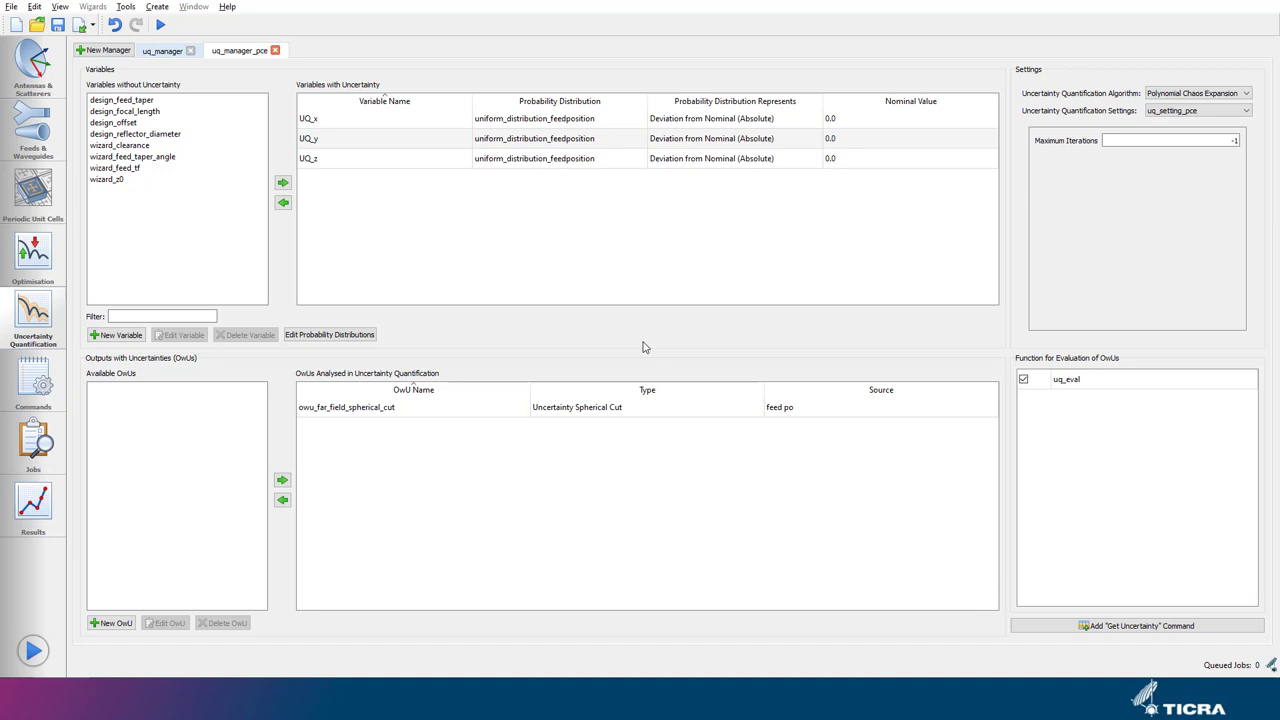
{"action": "mouse_move", "coordinate": [1028, 533]}
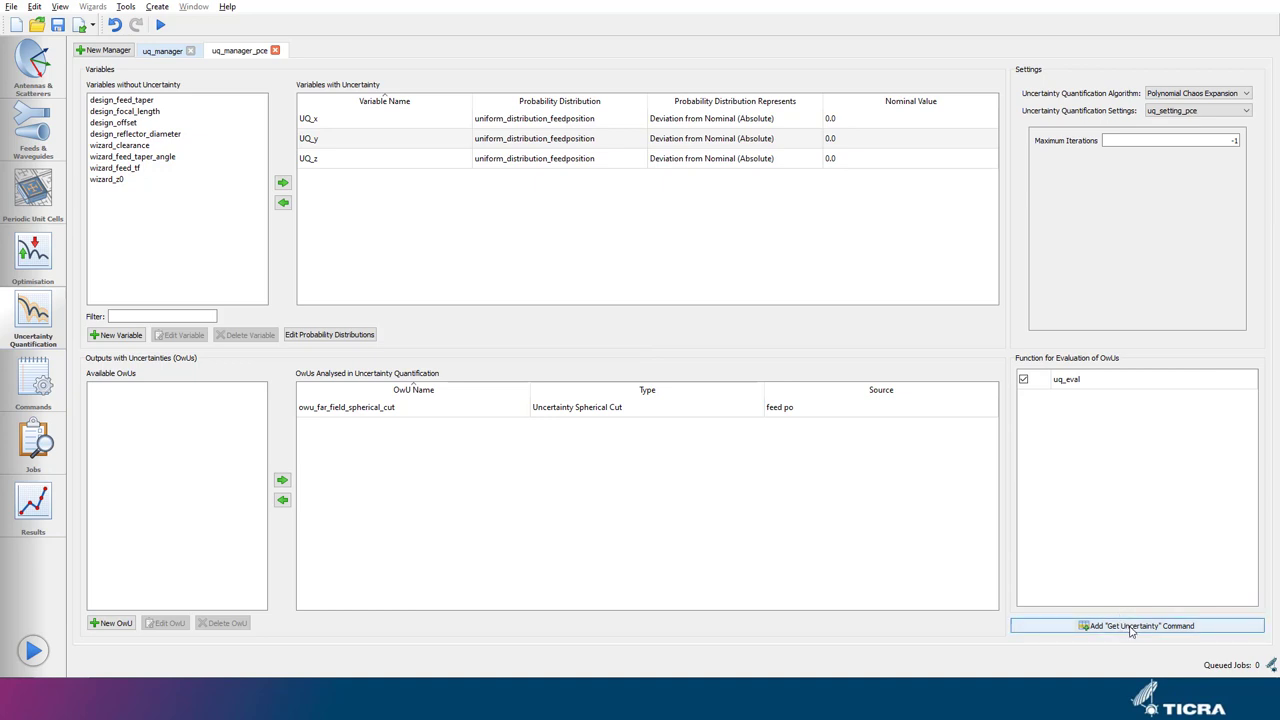
Step: Add a Get Uncertainty command for uq_manager_pce and run it as Job_04
{"action": "left_click", "coordinate": [1136, 625]}
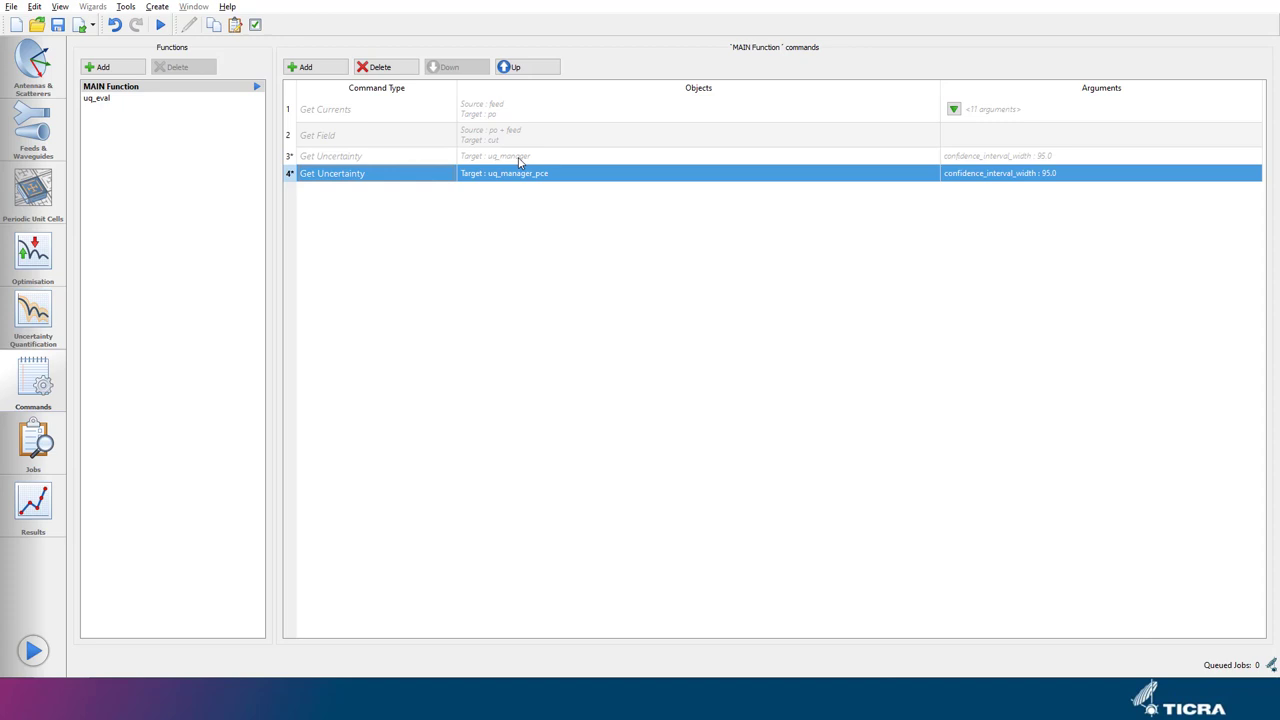
{"action": "mouse_move", "coordinate": [444, 221]}
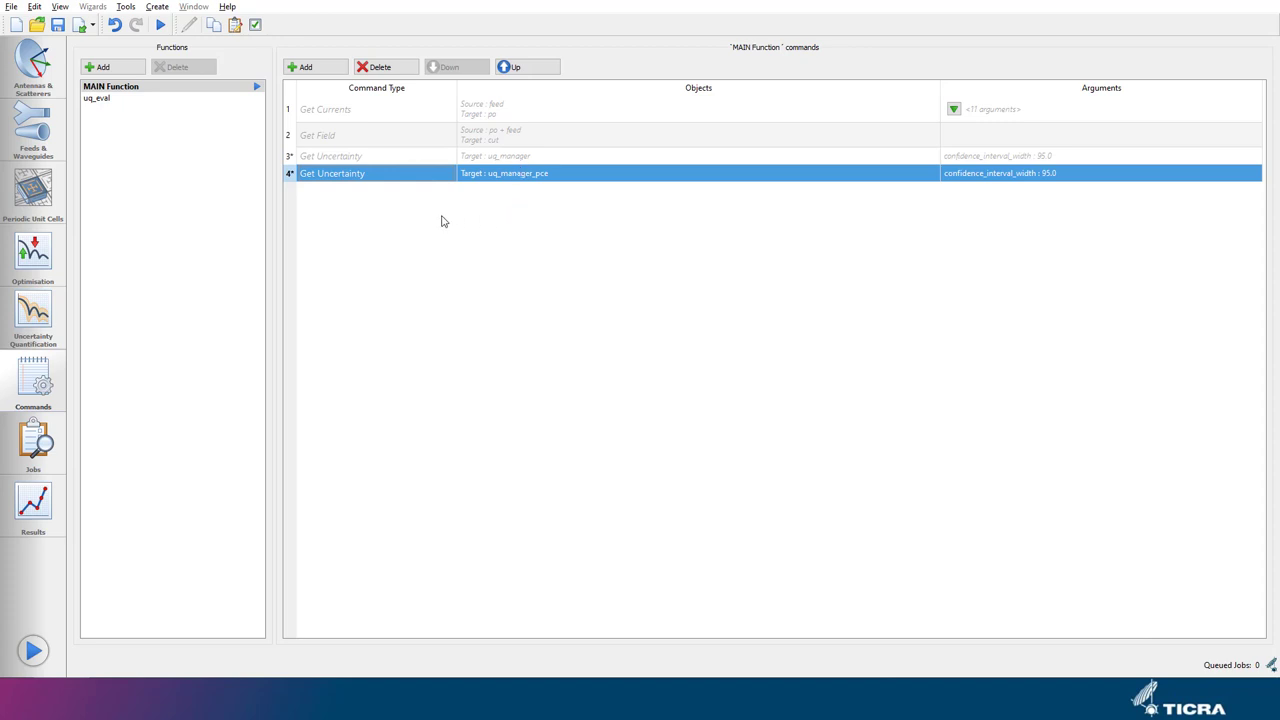
{"action": "left_click", "coordinate": [32, 651]}
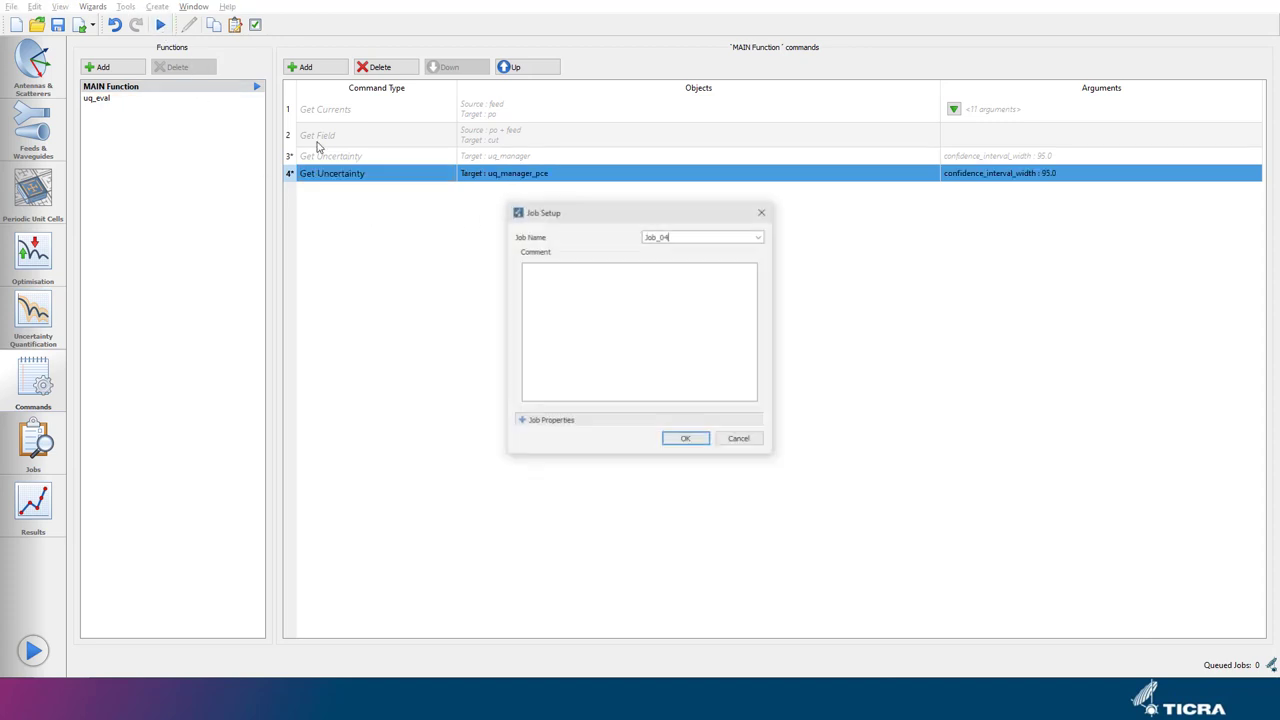
{"action": "left_click", "coordinate": [685, 438]}
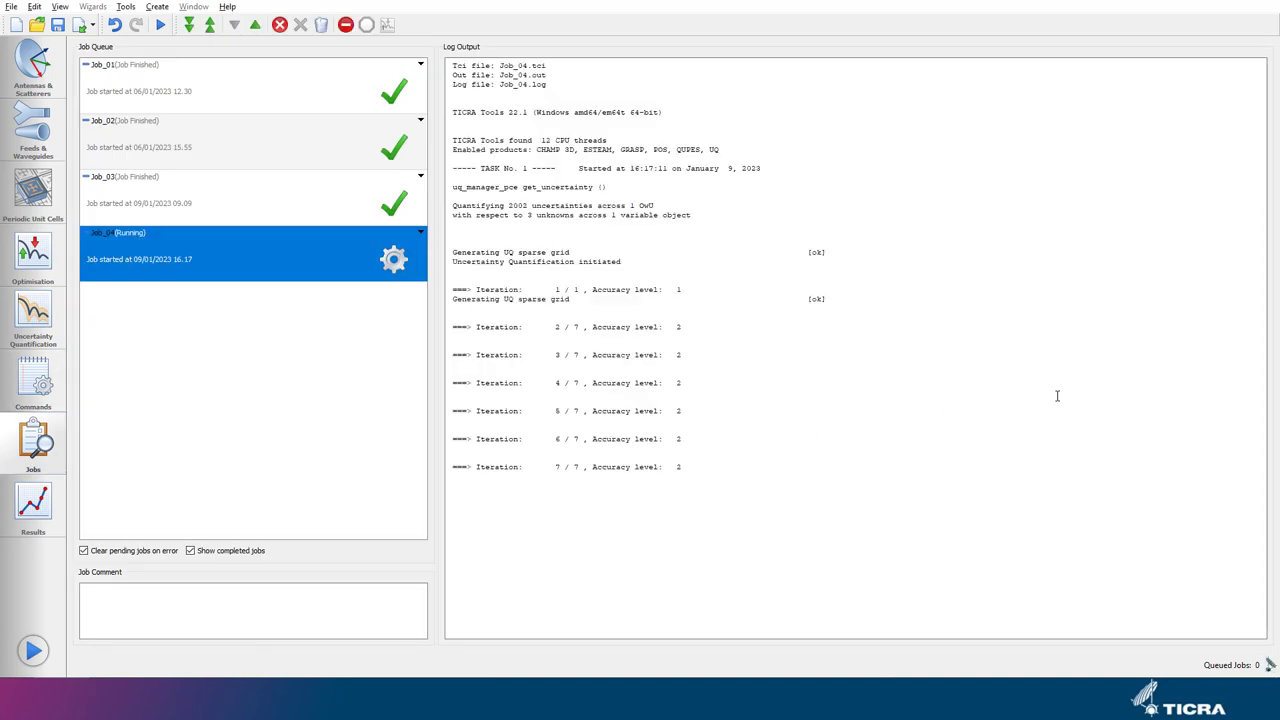
Step: Scroll the Job_04 log to its end showing uncertainty quantification succeeded
{"action": "scroll", "scroll_direction": "down", "scroll_amount": 3}
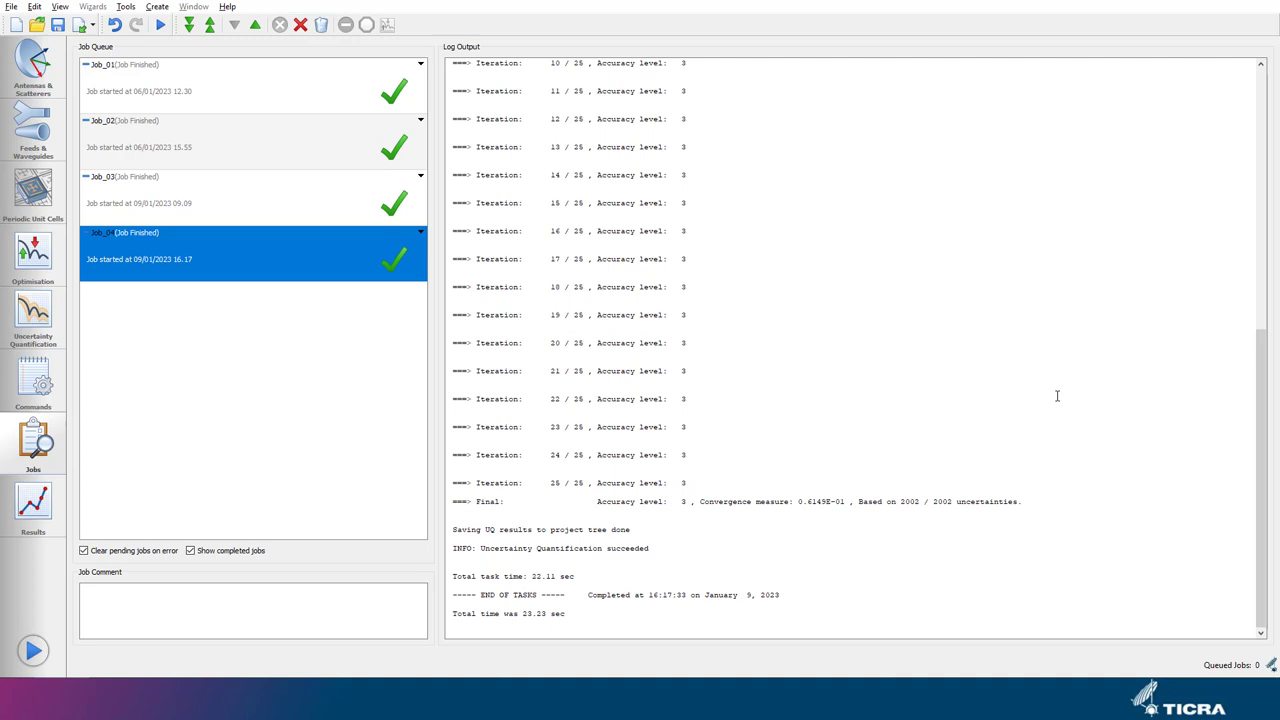
{"action": "mouse_move", "coordinate": [1004, 407]}
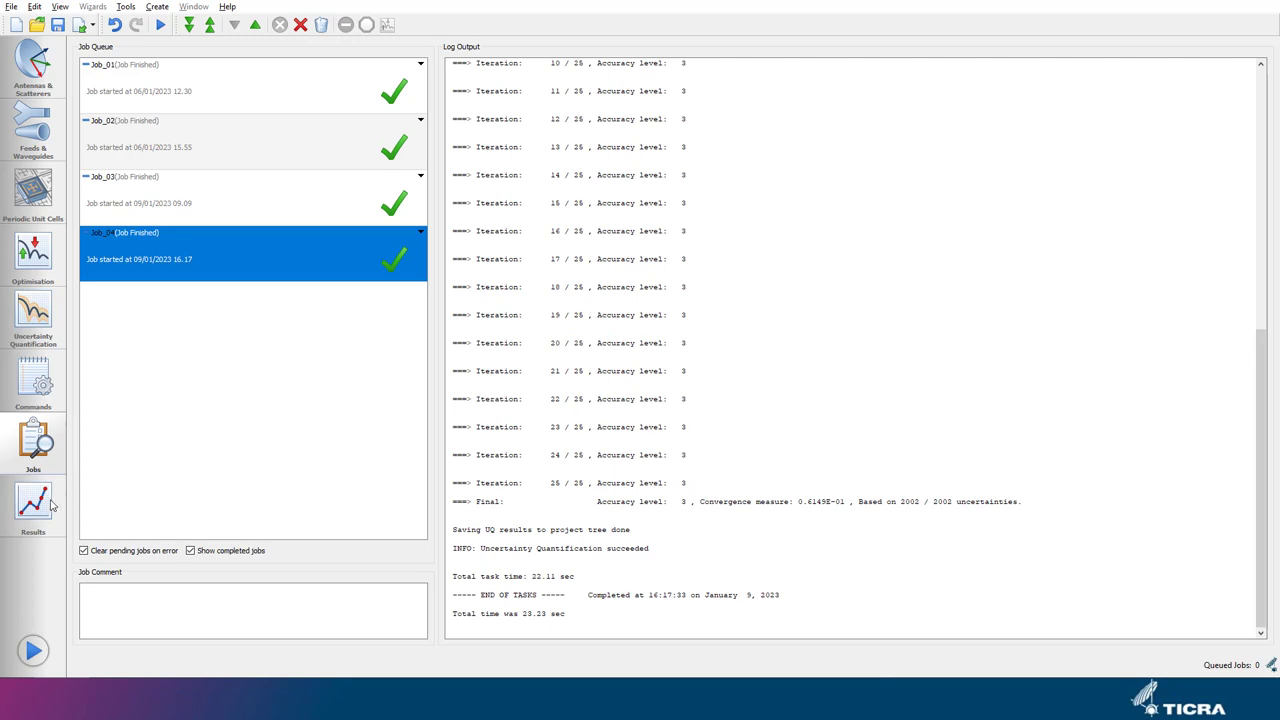
Step: Plot Job_04's uq_manager_pce uncertainty cut at Phi = 90.0 deg from the Results
{"action": "left_click", "coordinate": [33, 505]}
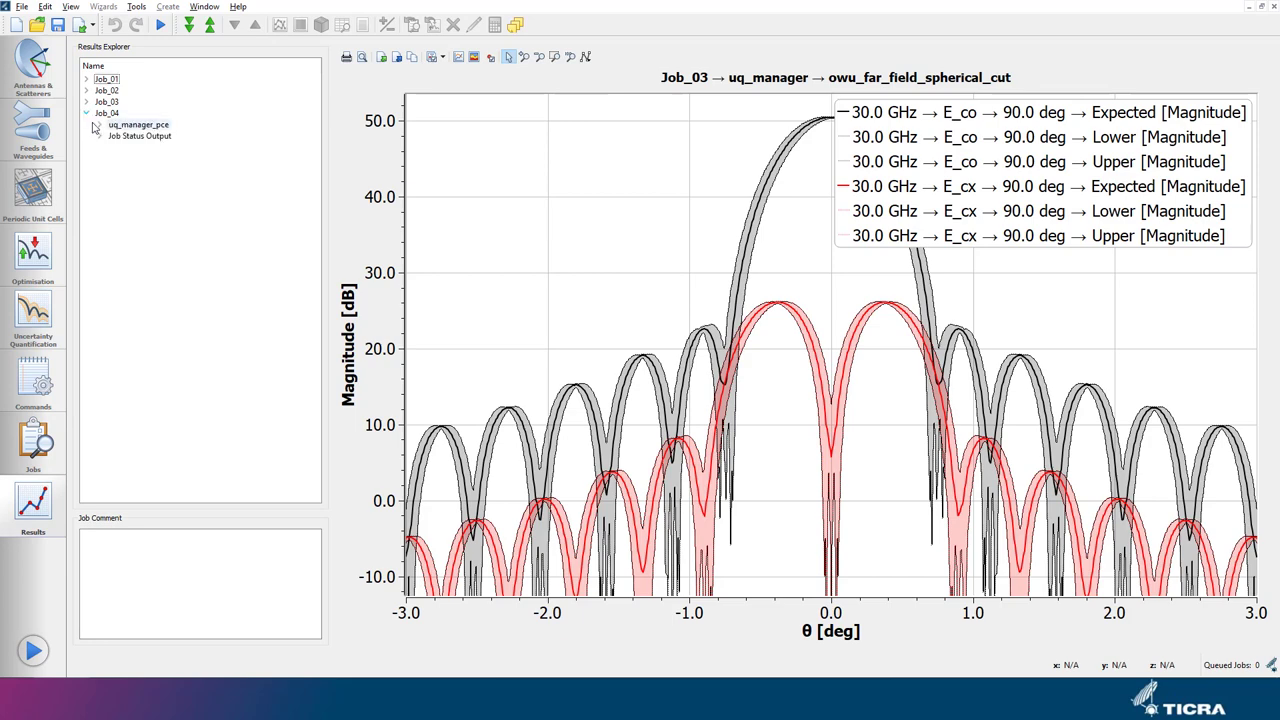
{"action": "left_click", "coordinate": [96, 124]}
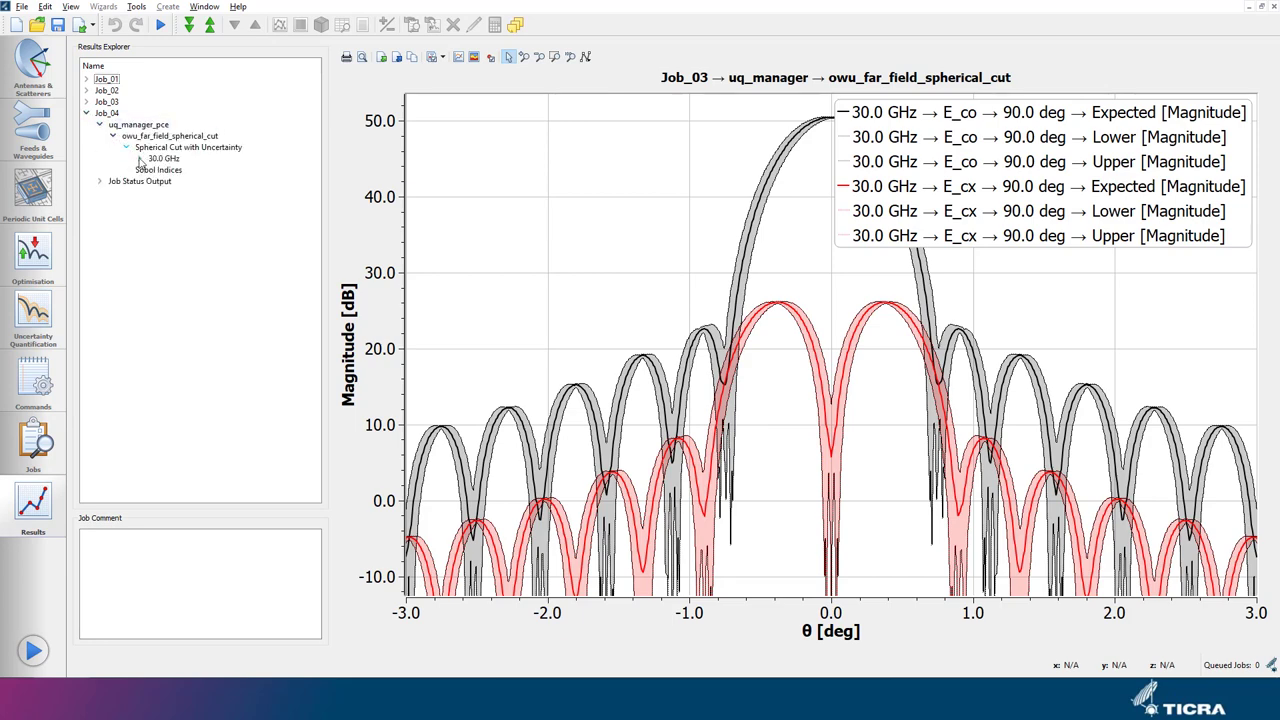
{"action": "left_click", "coordinate": [140, 158]}
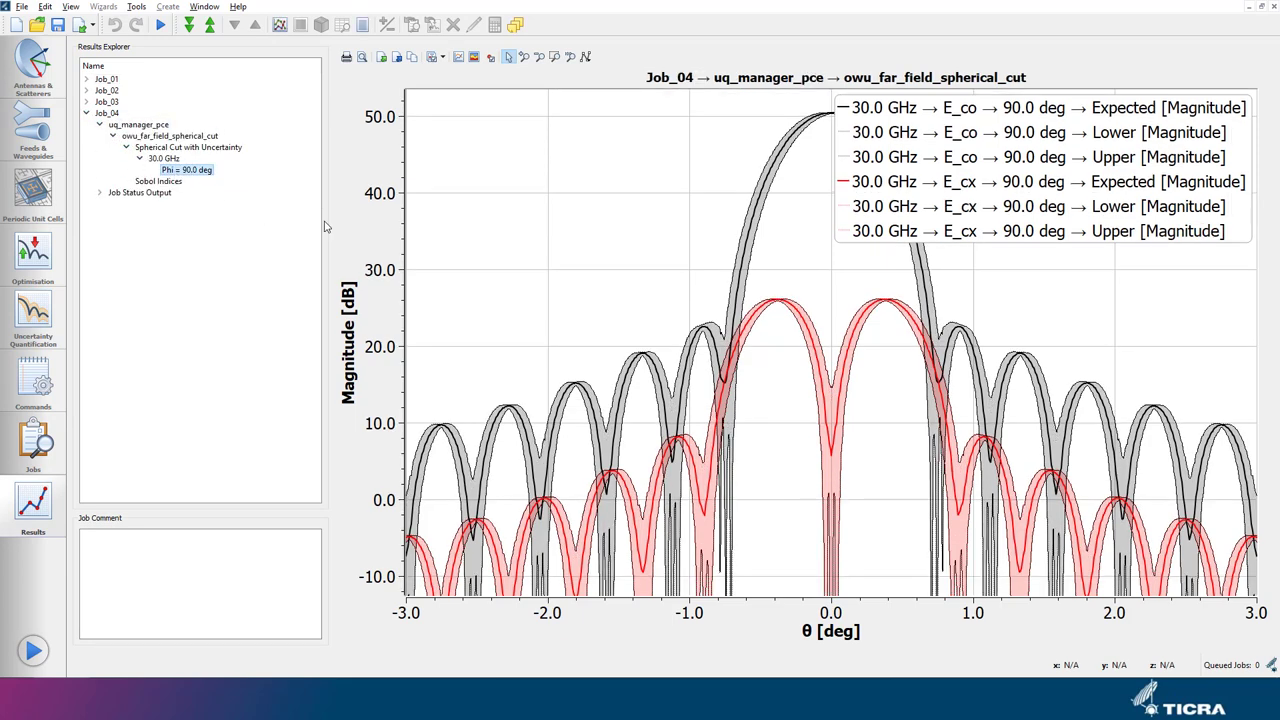
{"action": "mouse_move", "coordinate": [359, 227]}
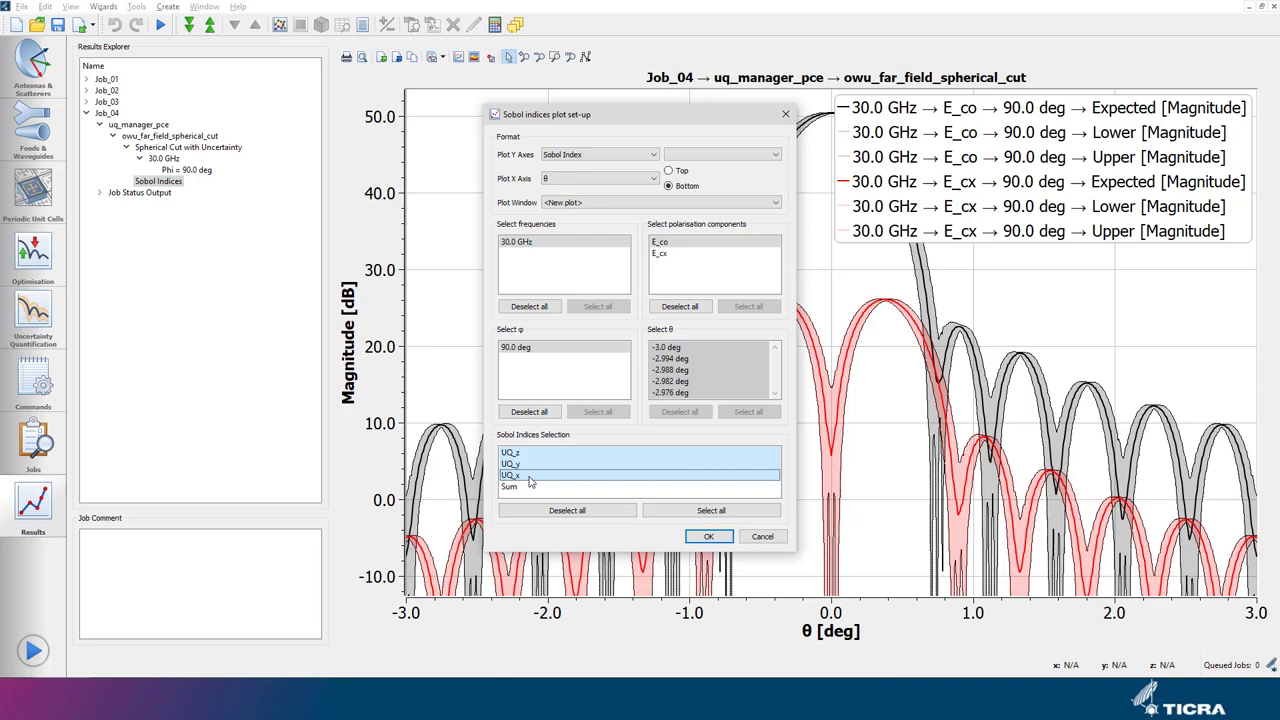
{"action": "left_click", "coordinate": [708, 536]}
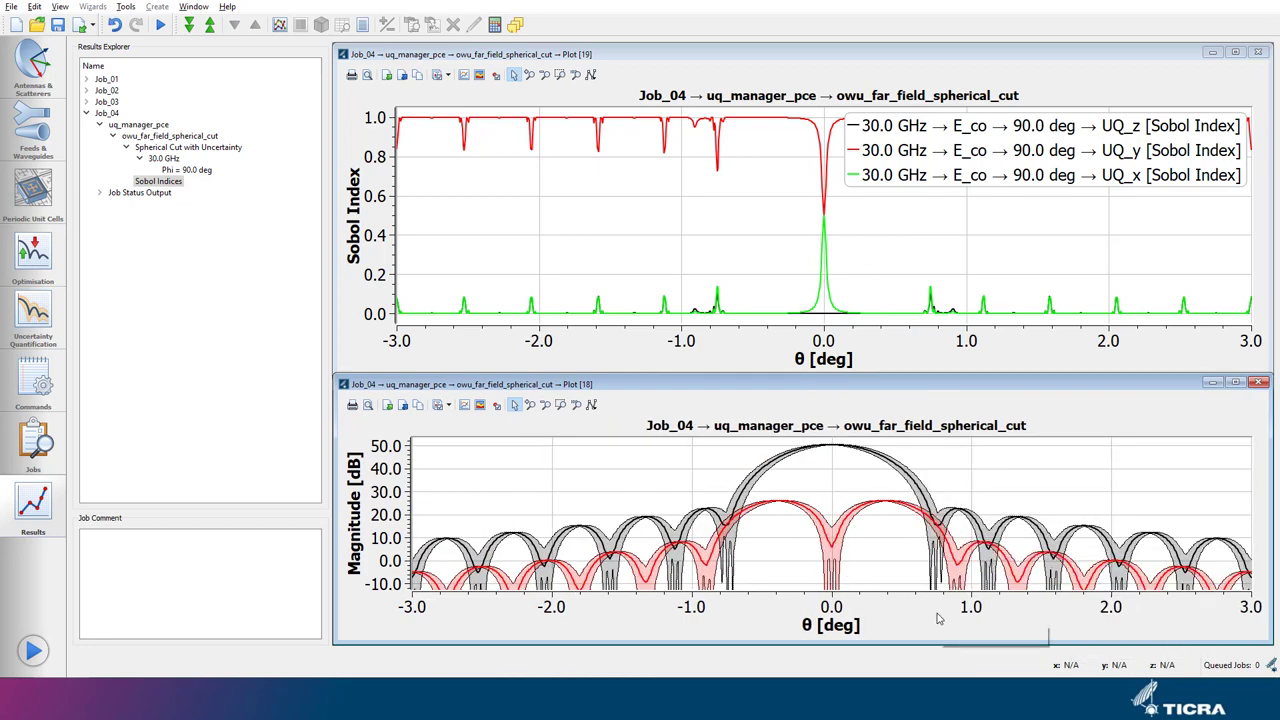
{"action": "mouse_move", "coordinate": [938, 617]}
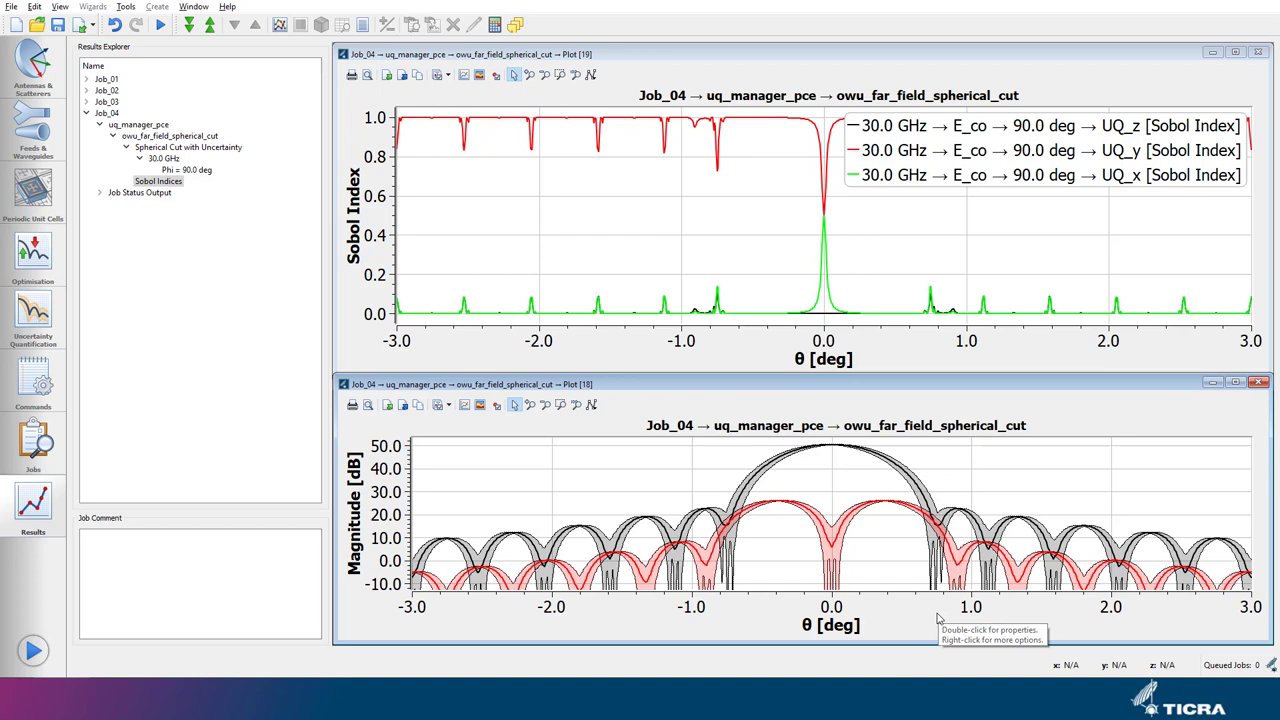
{"action": "mouse_move", "coordinate": [938, 618]}
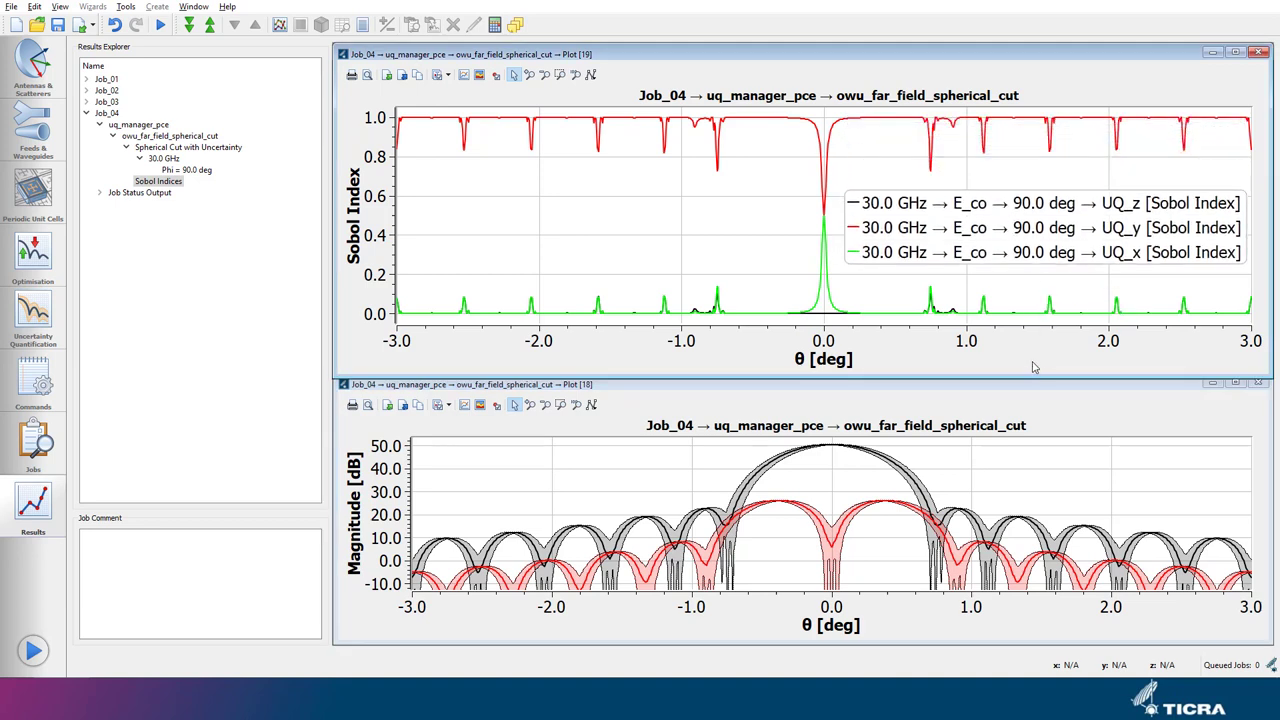
{"action": "mouse_move", "coordinate": [1035, 367]}
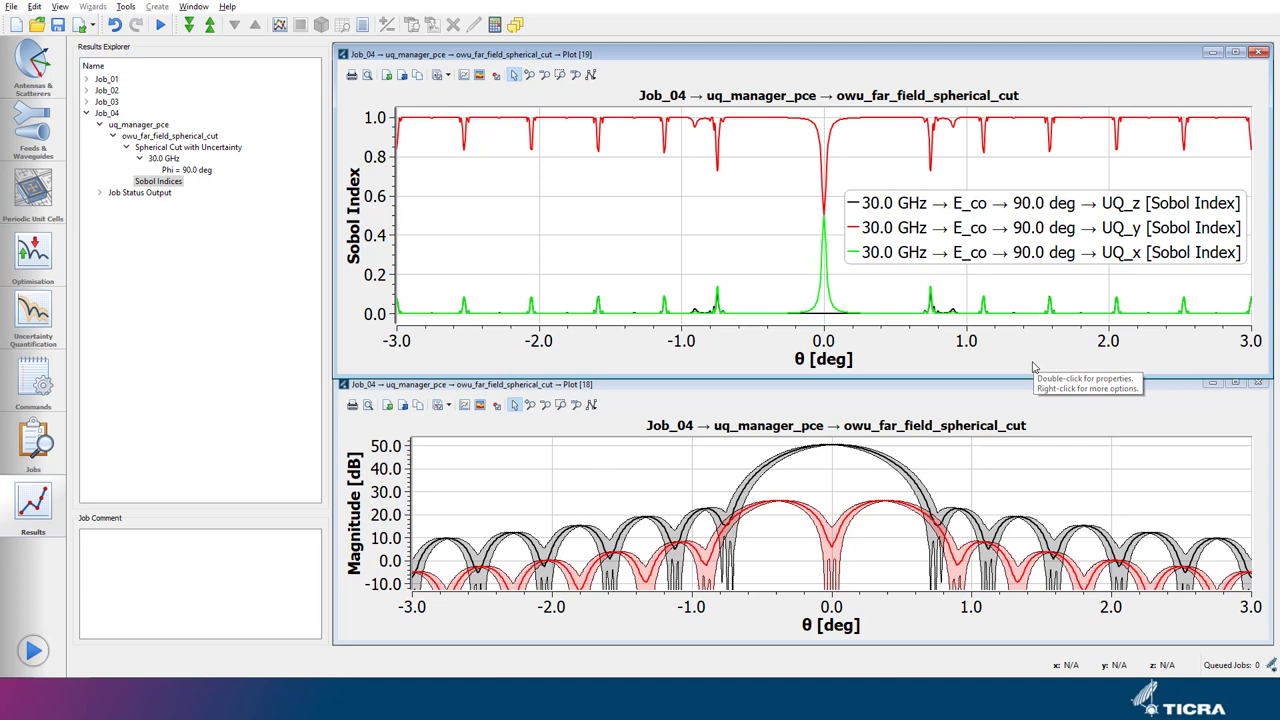
{"action": "mouse_move", "coordinate": [1035, 367]}
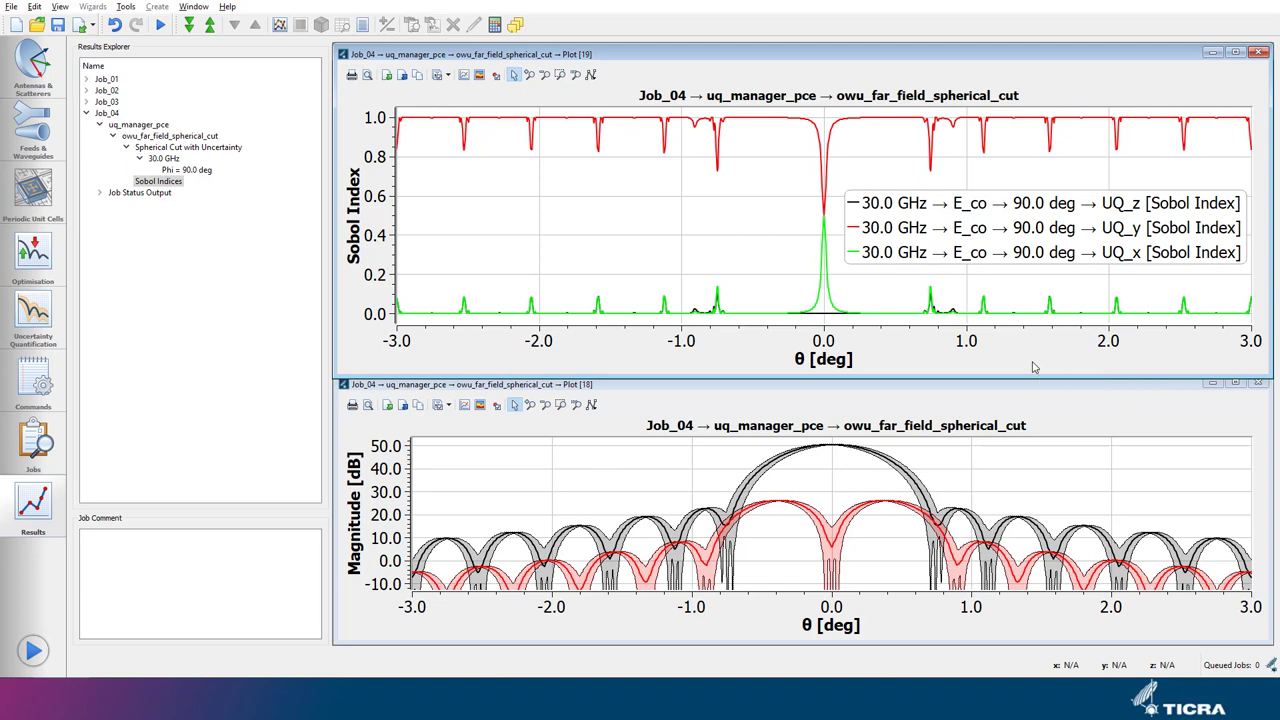